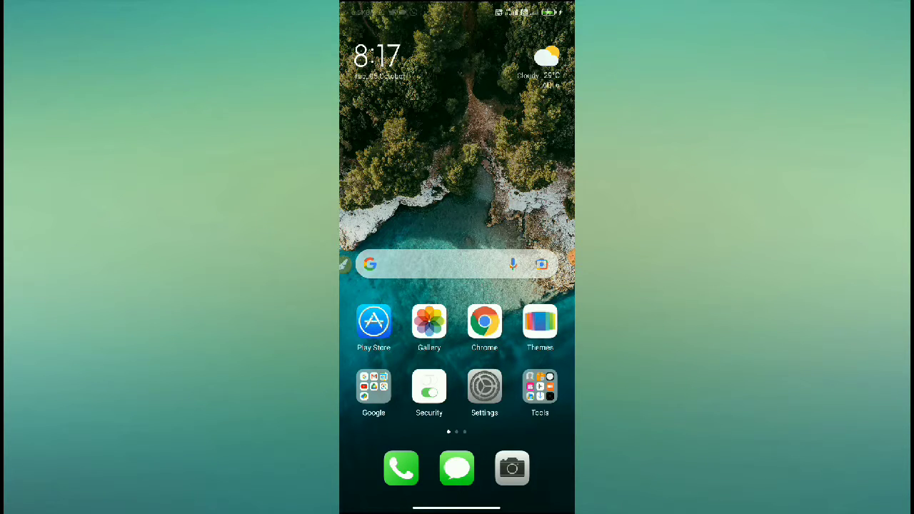
Launch the Settings app from the home screen, briefly passing through the Play Store icon area
left_click(458, 263)
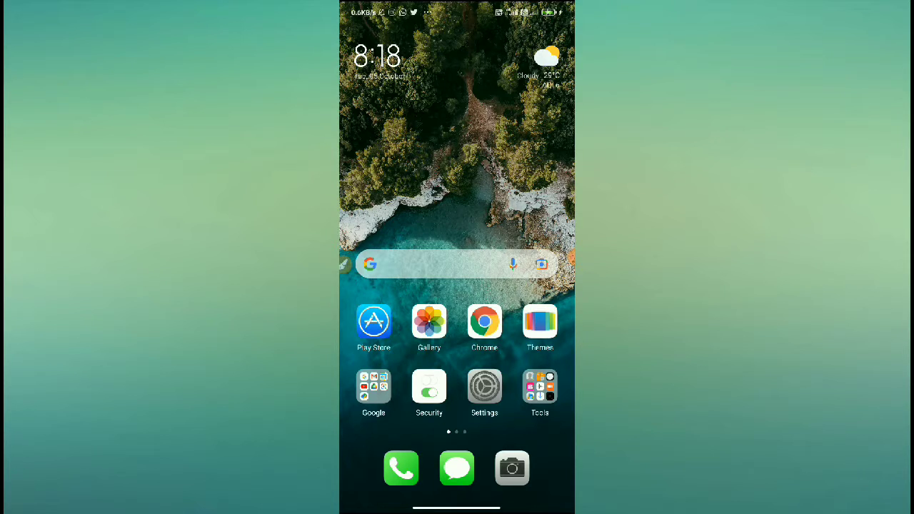
left_click(457, 263)
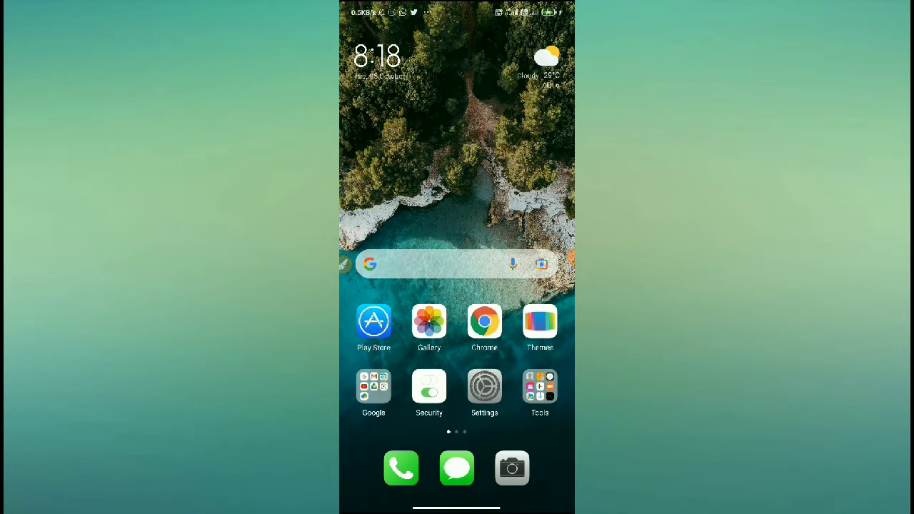
left_click(374, 323)
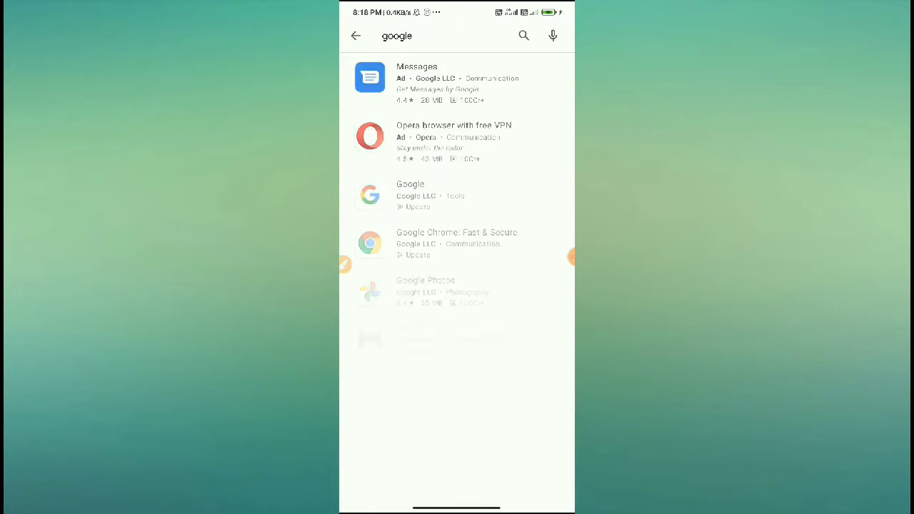
left_click(411, 194)
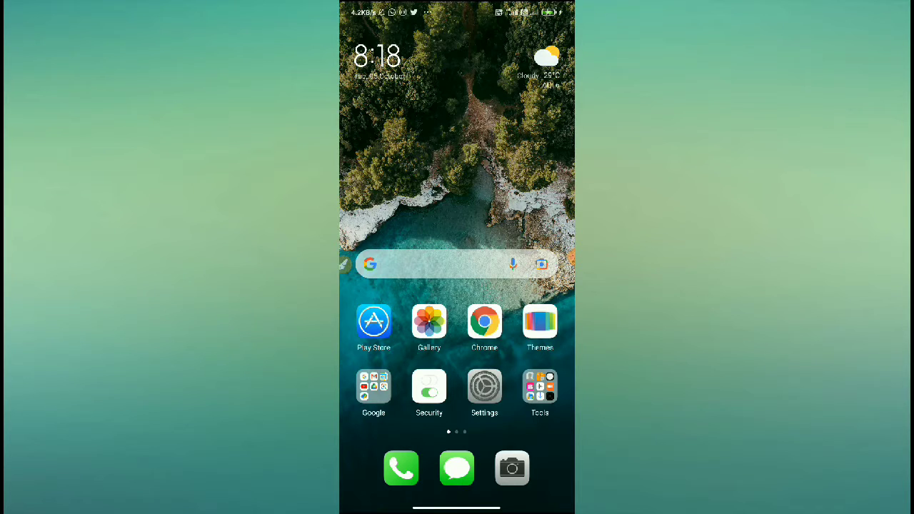
scroll("left", 3)
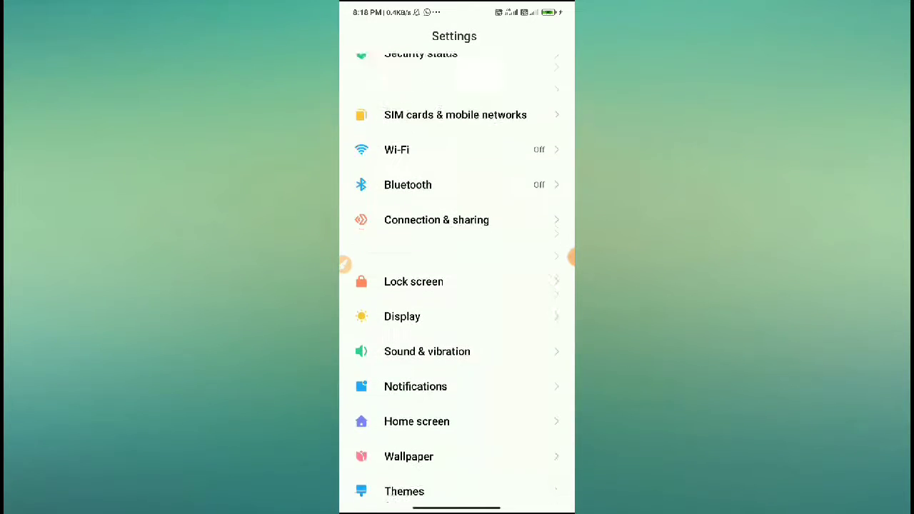
Go into Apps and then Manage apps to reach the full installed-apps list
scroll("down", 3)
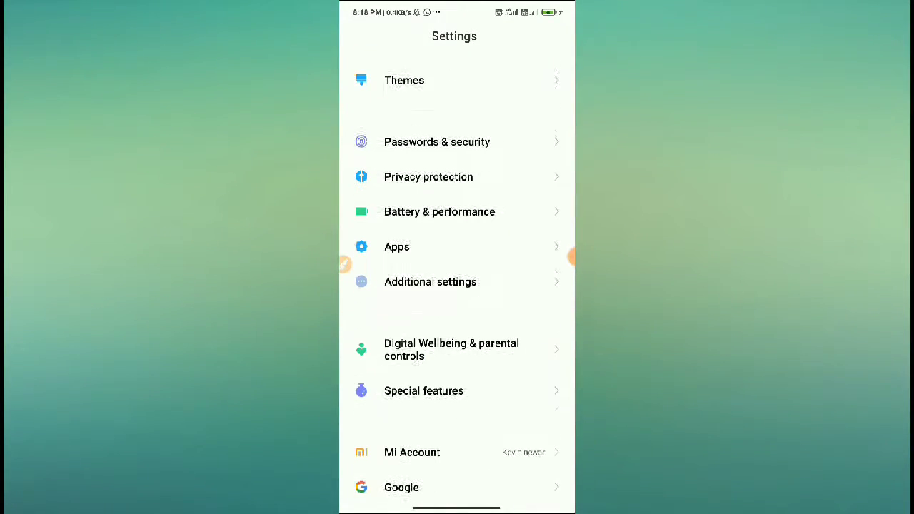
left_click(397, 246)
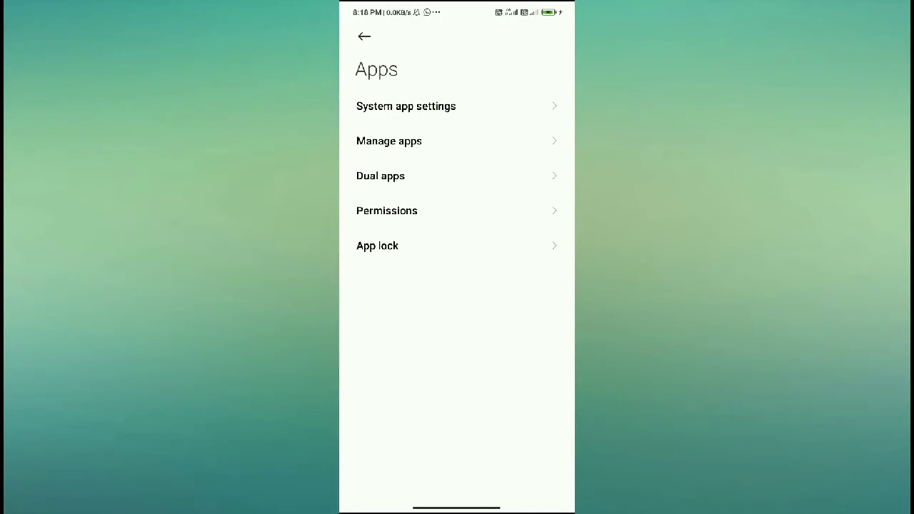
left_click(388, 141)
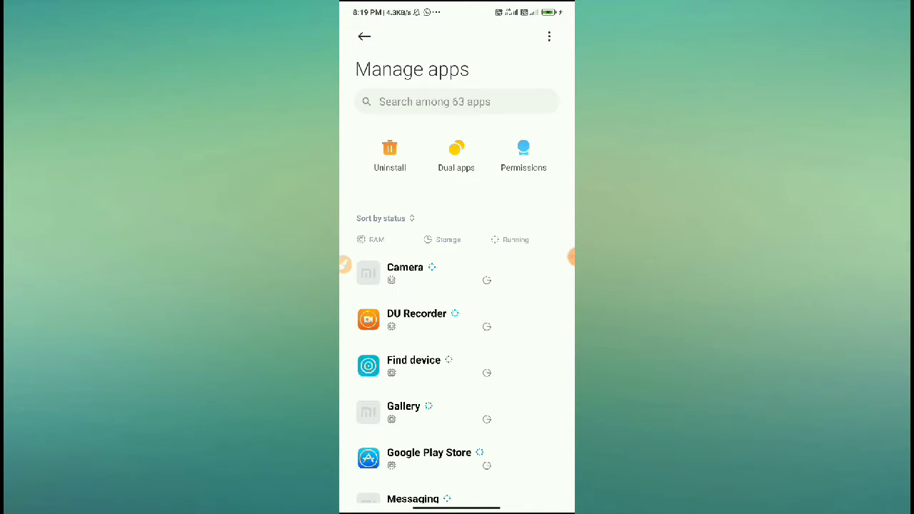
Scroll down through the installed-apps list looking for the Google app
scroll("down", 3)
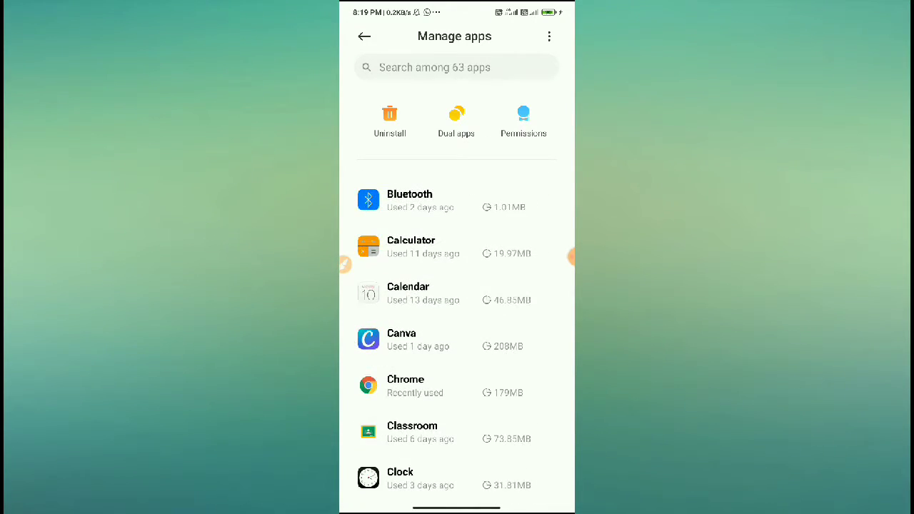
scroll("down", 3)
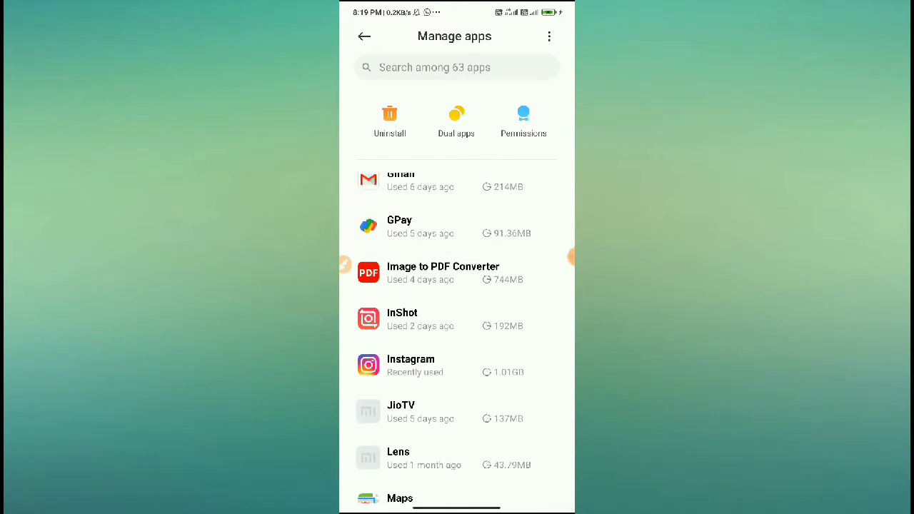
scroll("down", 3)
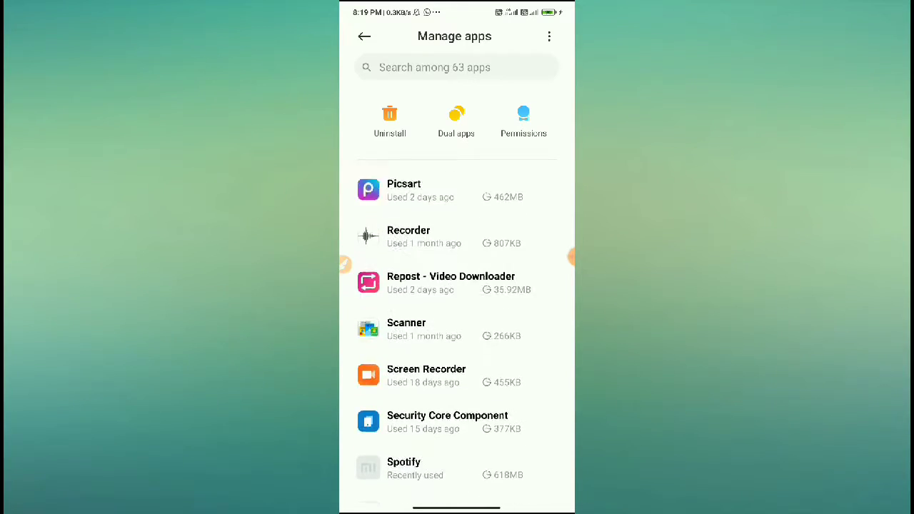
scroll("down", 3)
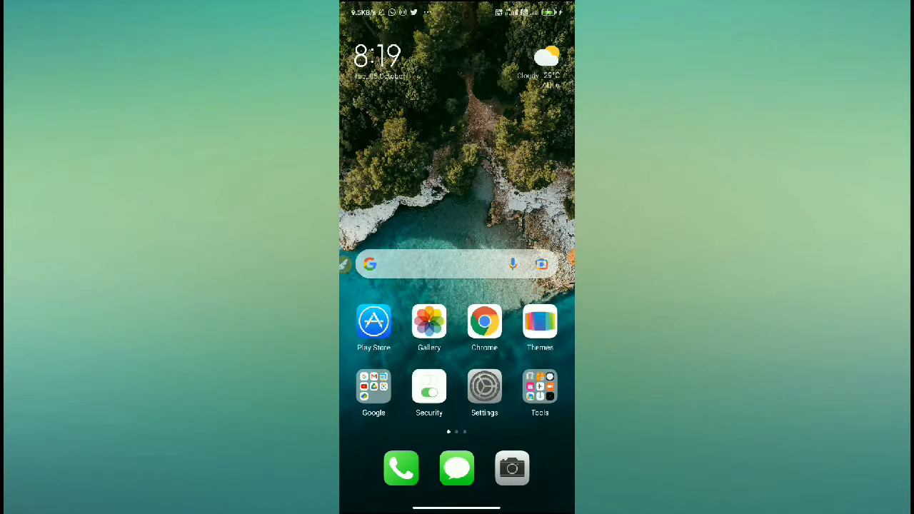
View the Google app's info page with its Clear data option, then swipe to the second home page
left_click(457, 263)
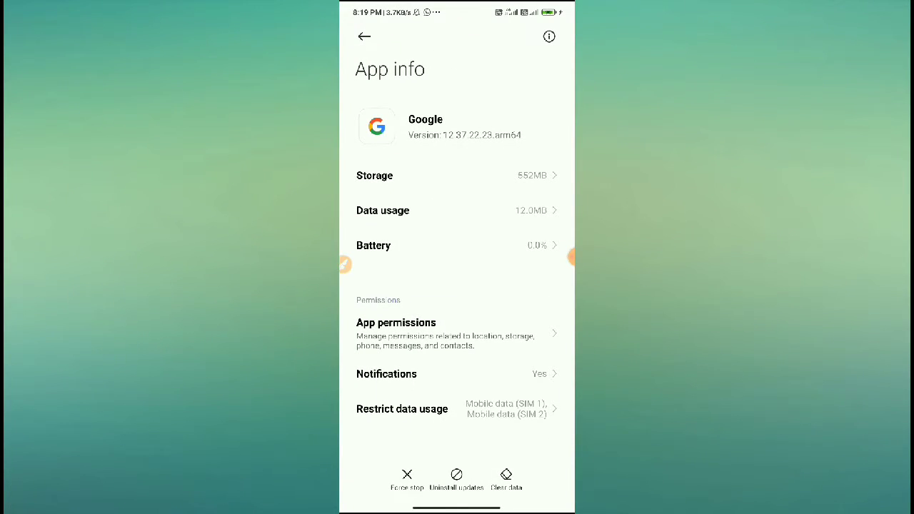
scroll("down", 3)
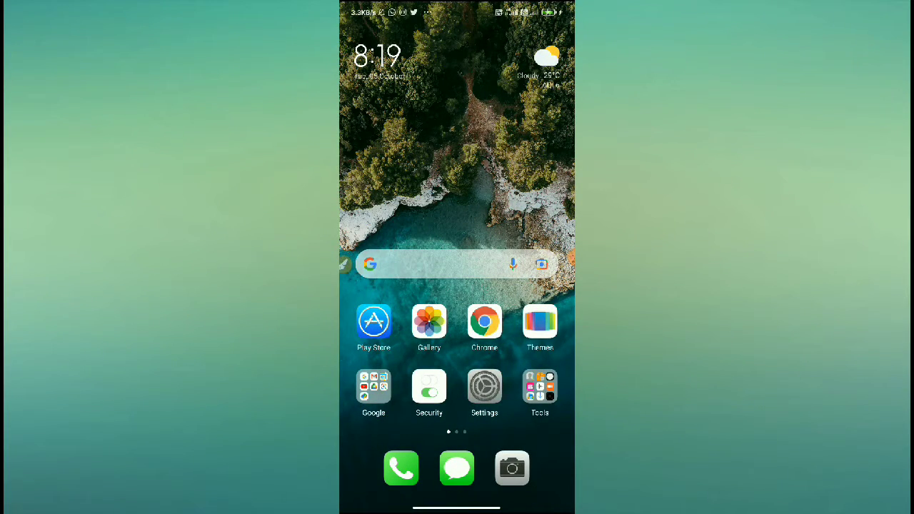
scroll("left", 3)
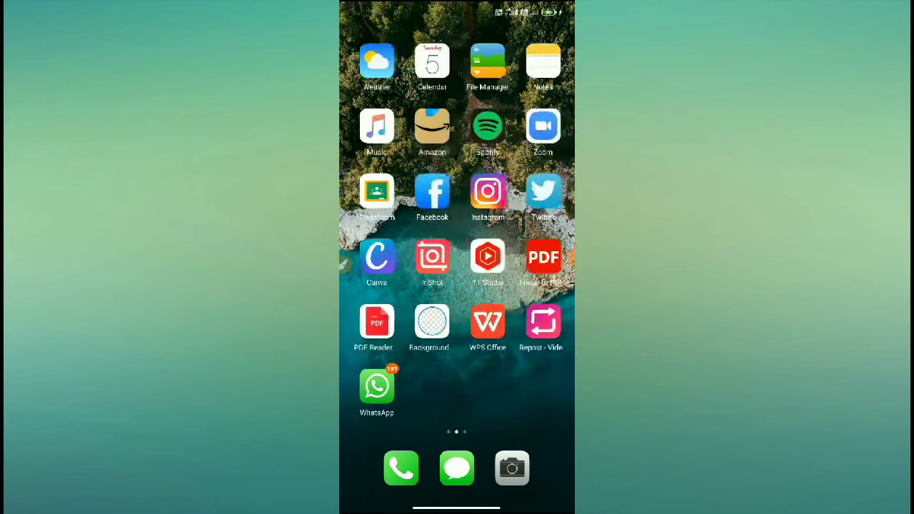